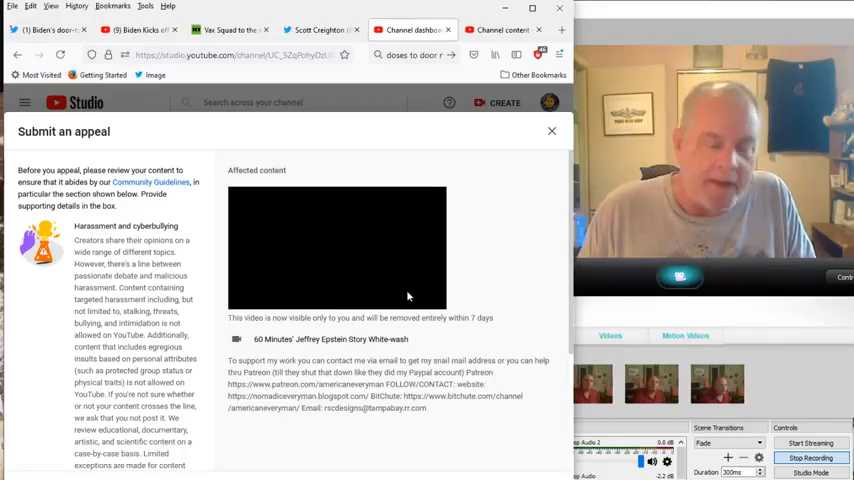
{"action": "mouse_move", "coordinate": [292, 256]}
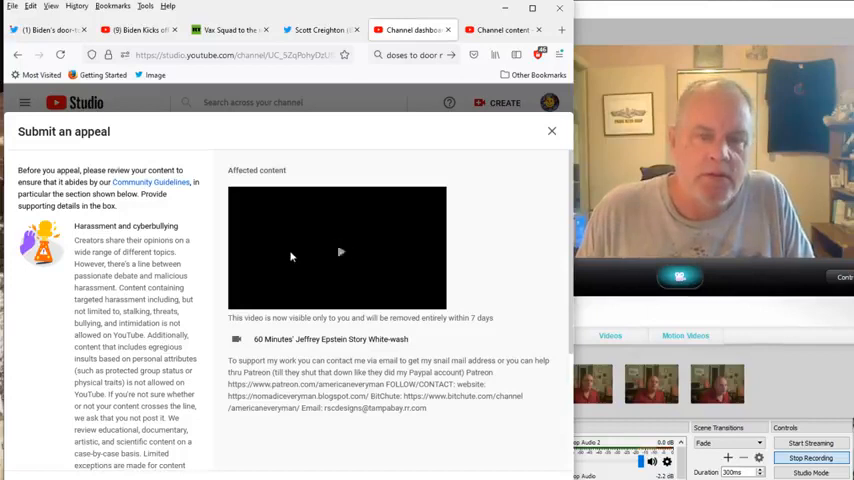
{"action": "mouse_move", "coordinate": [292, 256]}
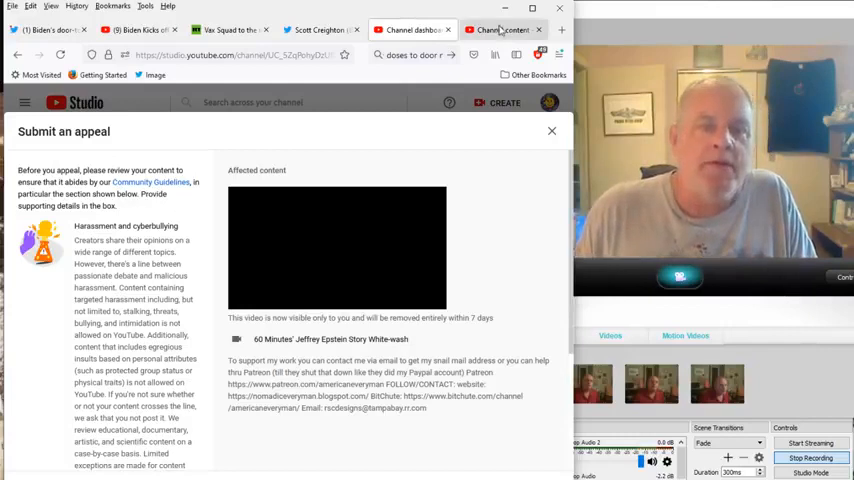
- Return to the content list and review the removed video's options menu without choosing anything
{"action": "left_click", "coordinate": [552, 132]}
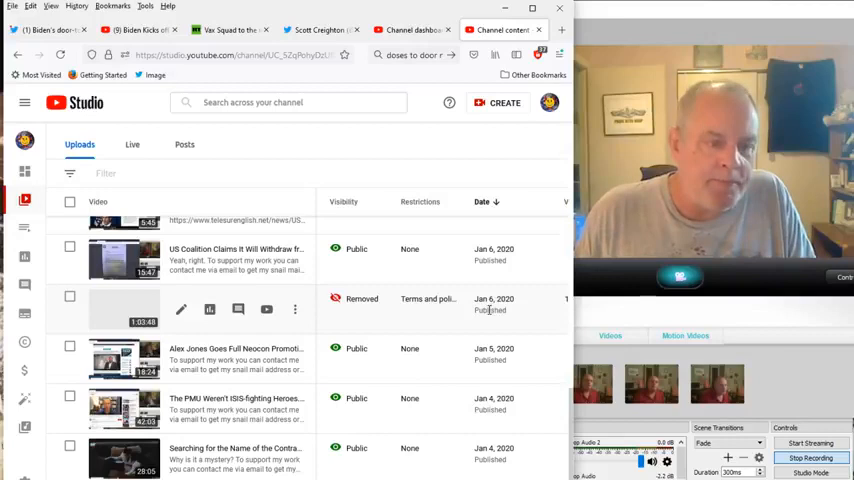
{"action": "mouse_move", "coordinate": [296, 308]}
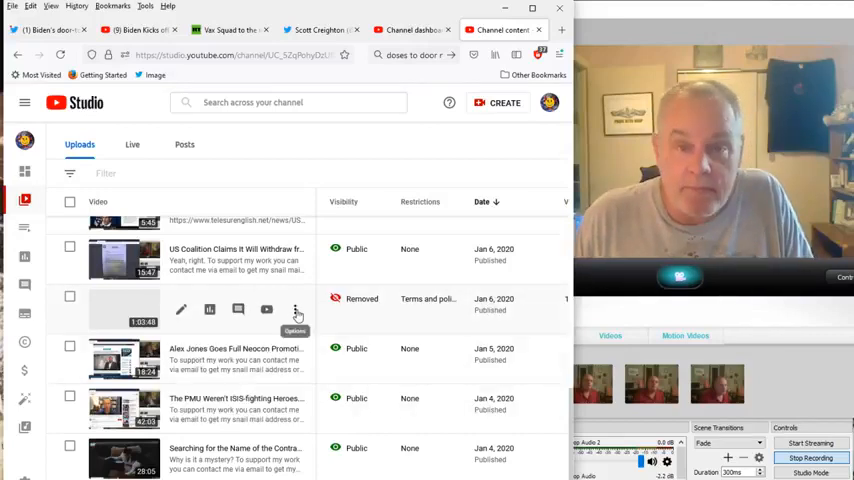
{"action": "left_click", "coordinate": [296, 310]}
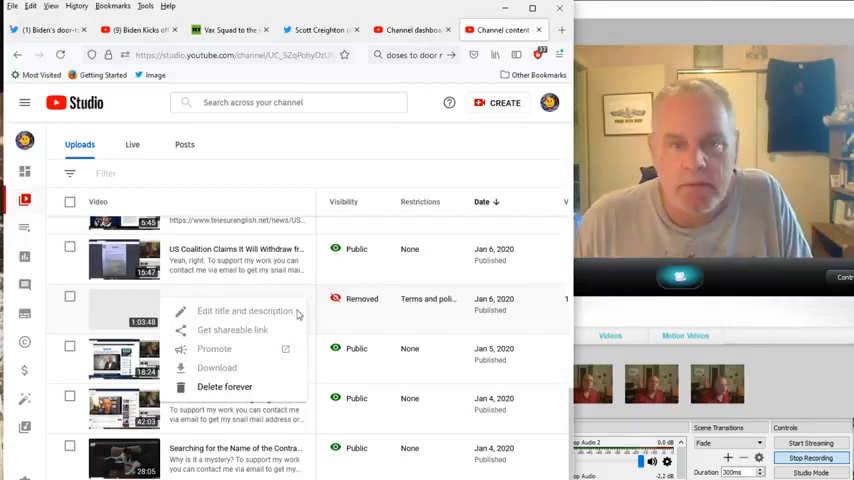
{"action": "mouse_move", "coordinate": [210, 372]}
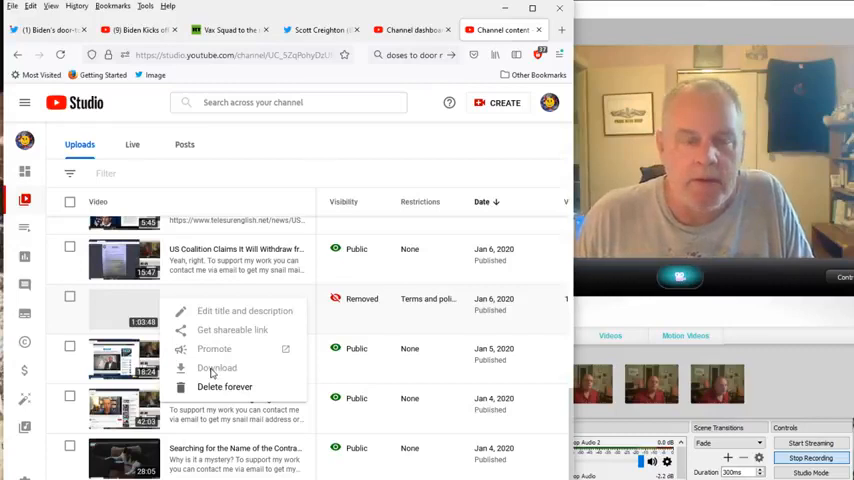
{"action": "left_click", "coordinate": [294, 290]}
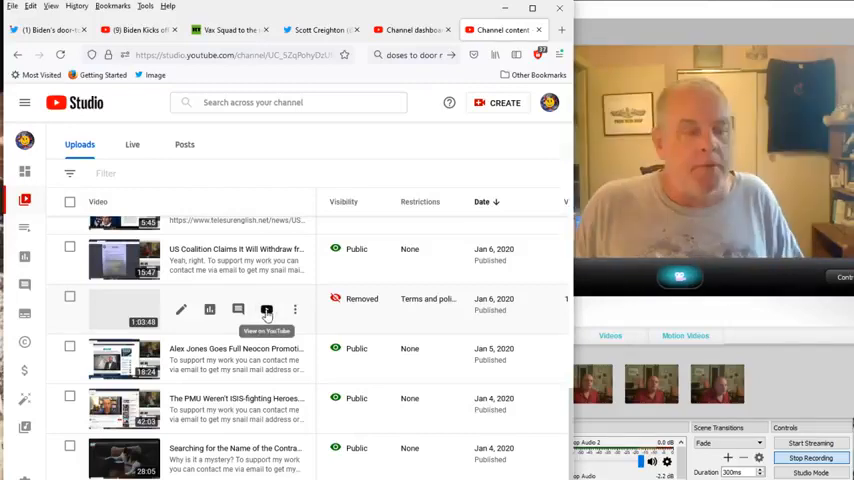
{"action": "mouse_move", "coordinate": [128, 312]}
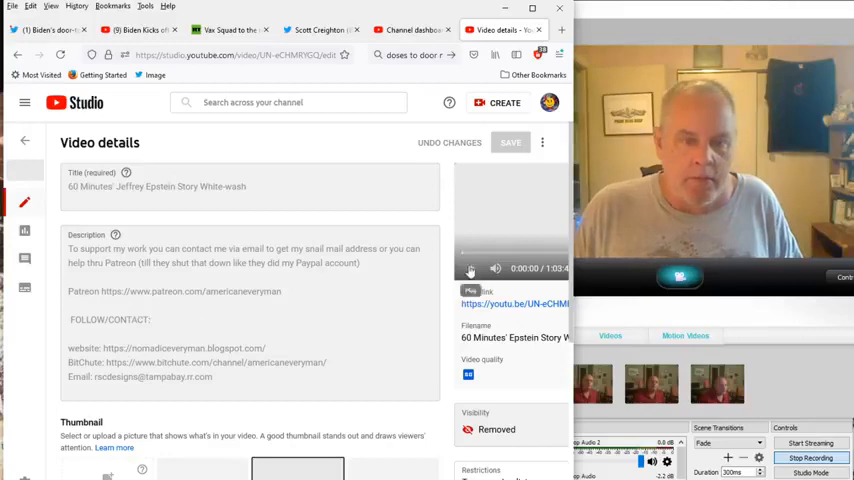
- Play and pause the removed video's preview, then follow its public watch link
{"action": "left_click", "coordinate": [470, 268]}
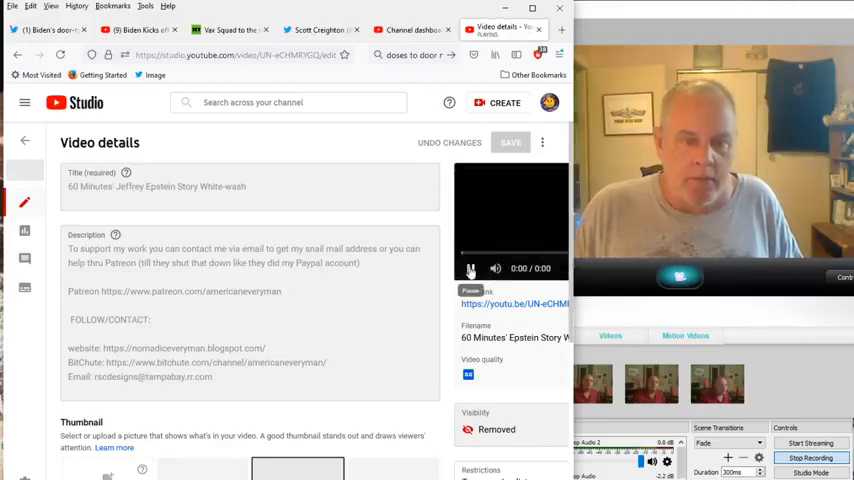
{"action": "left_click", "coordinate": [470, 268]}
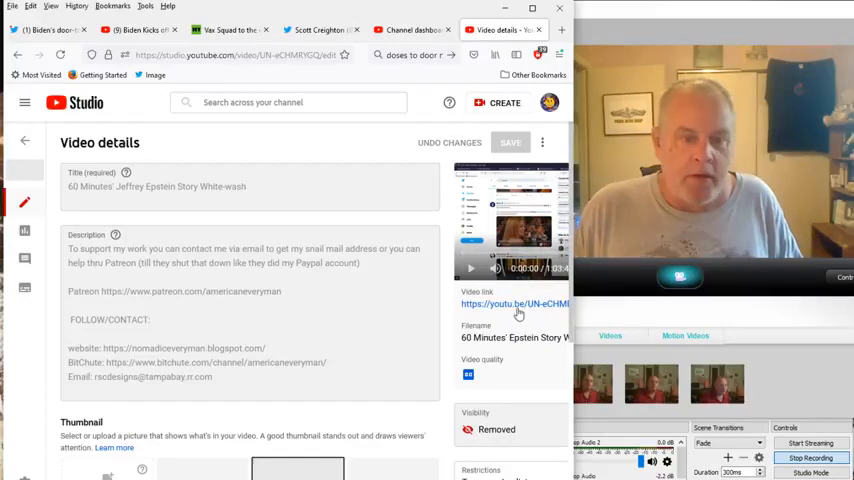
{"action": "left_click", "coordinate": [514, 304]}
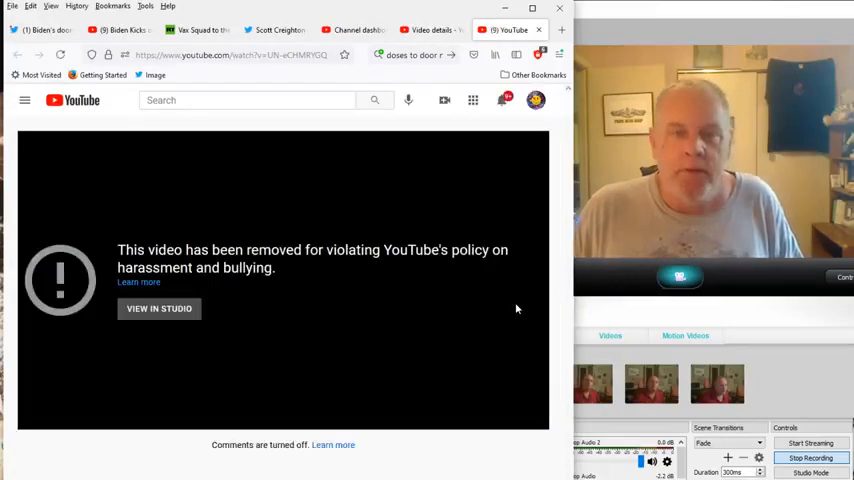
{"action": "mouse_move", "coordinate": [544, 336]}
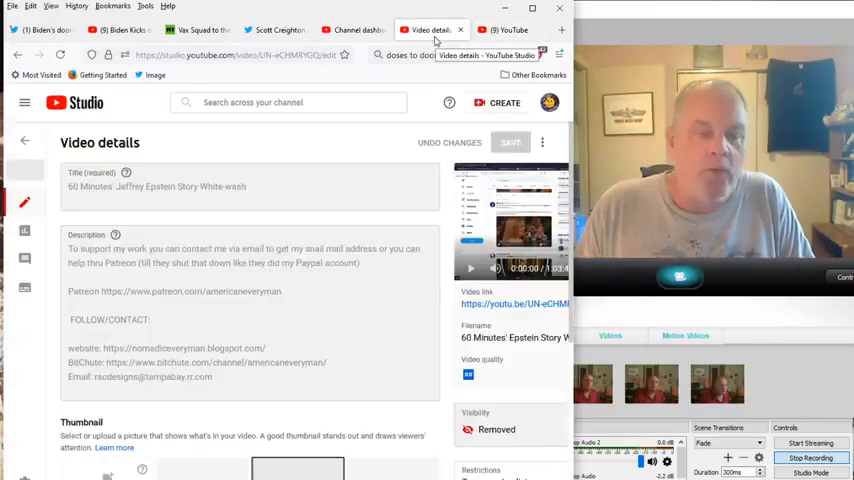
- Check the three-dot menu beside Save on the video details page
{"action": "left_click", "coordinate": [350, 28]}
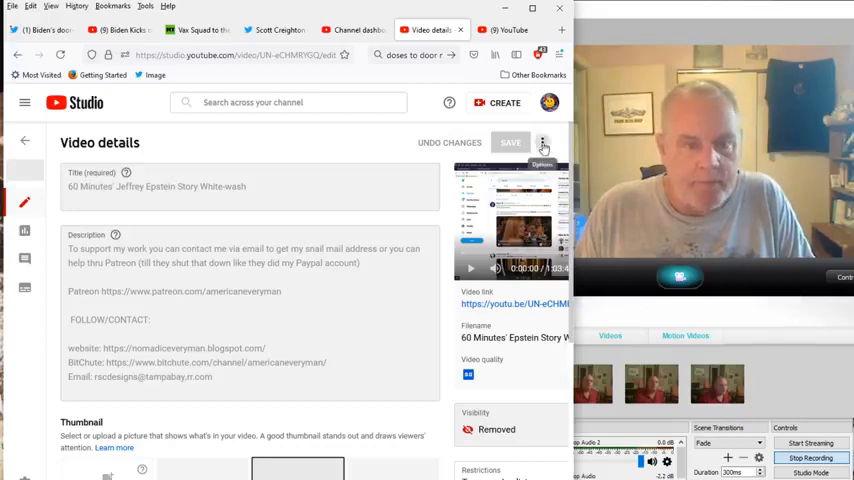
{"action": "left_click", "coordinate": [542, 142]}
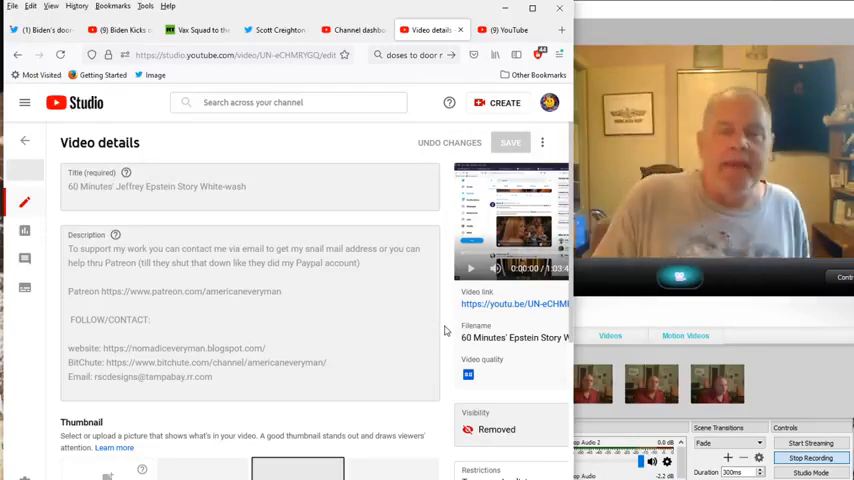
{"action": "mouse_move", "coordinate": [528, 24]}
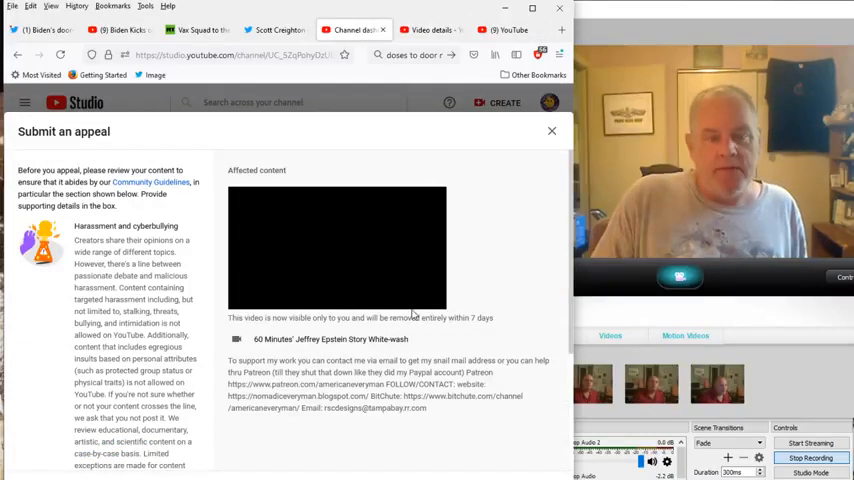
- Highlight the notice that the video is visible only to you and removed within 7 days
{"action": "triple_click", "coordinate": [360, 316]}
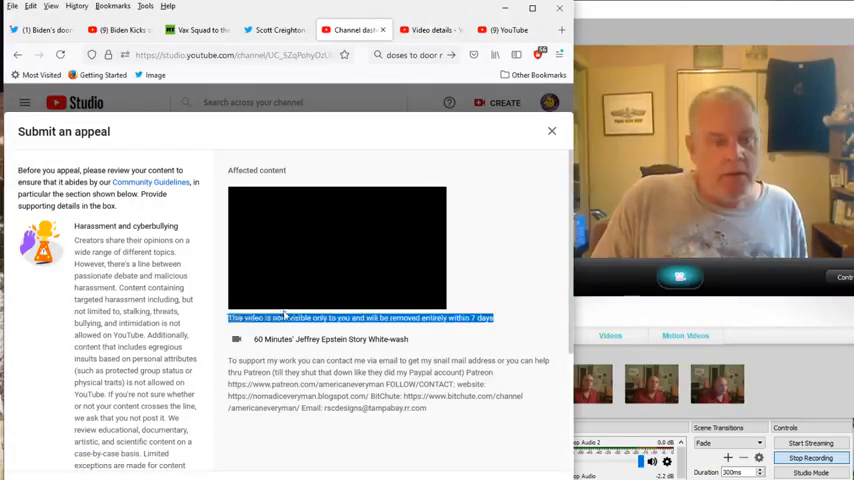